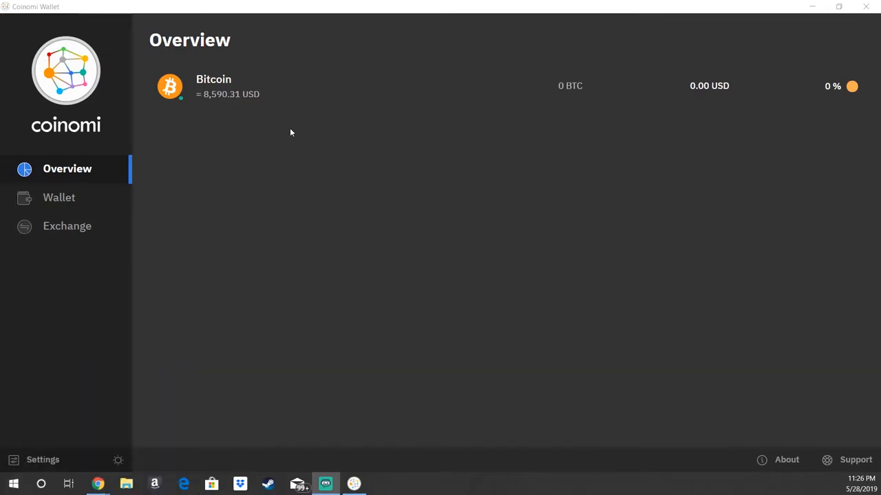
mouse_move(255, 117)
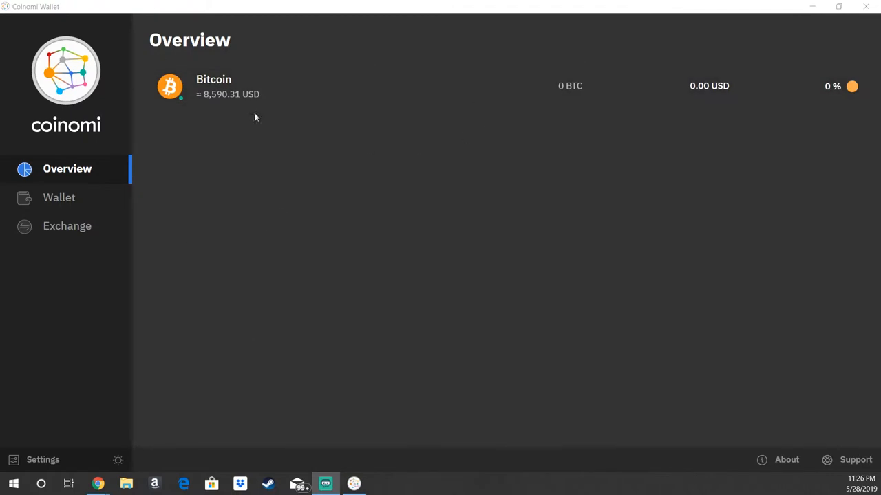
mouse_move(185, 151)
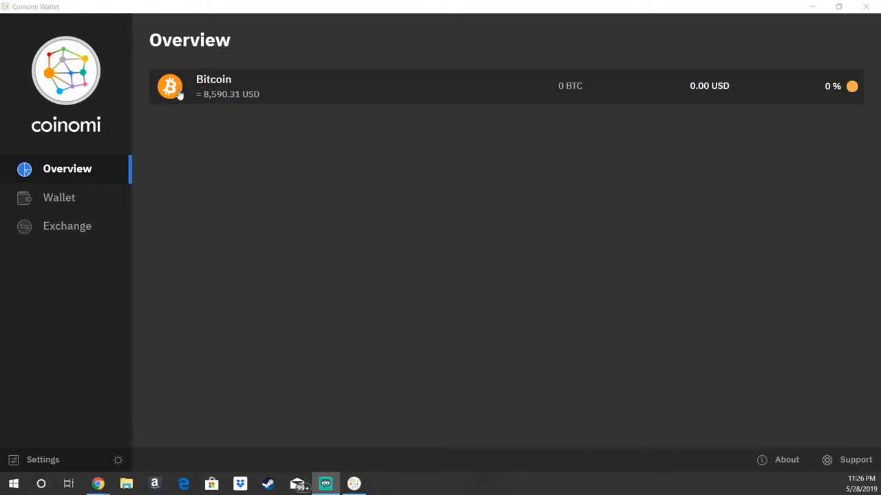
Step: Open the Bitcoin wallet from the Overview, showing 0 BTC and no transactions
left_click(213, 86)
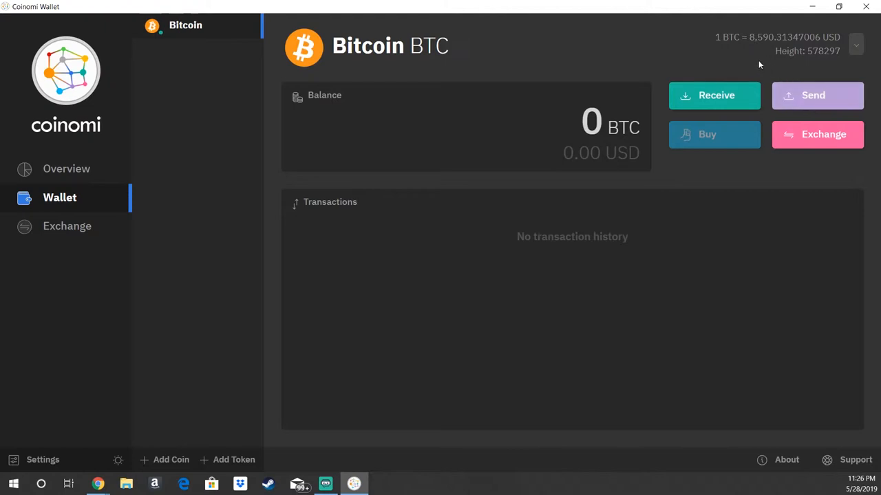
mouse_move(696, 103)
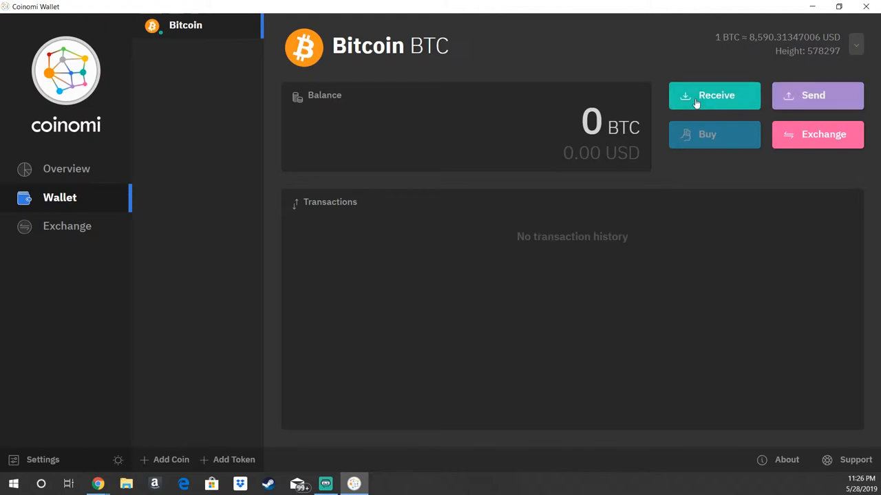
Step: Show the Receive Bitcoin address with its QR code and select the full address text
left_click(714, 95)
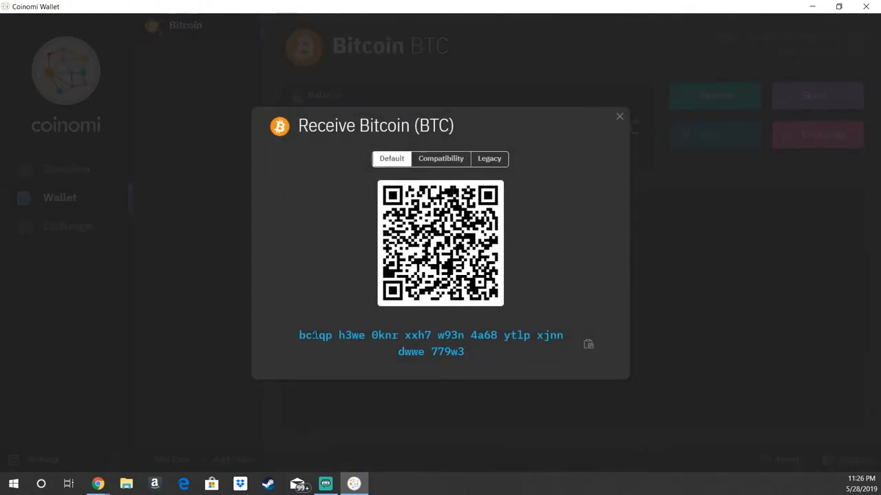
triple_click(430, 335)
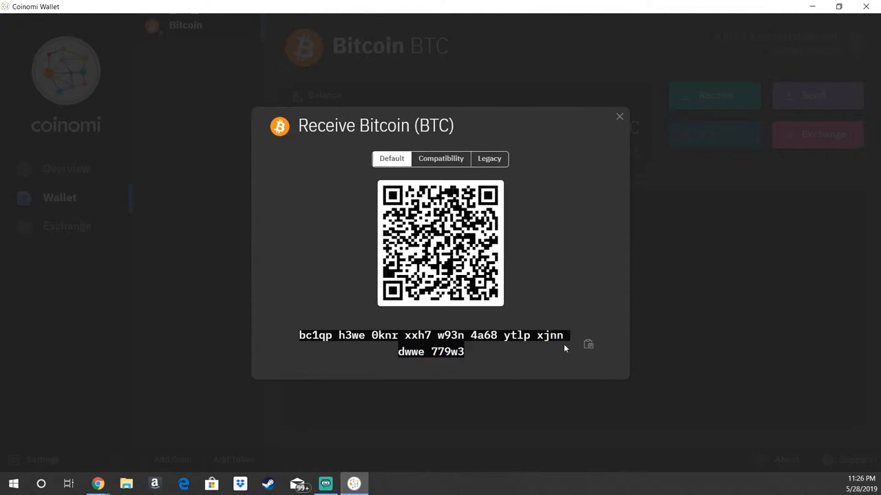
mouse_move(519, 306)
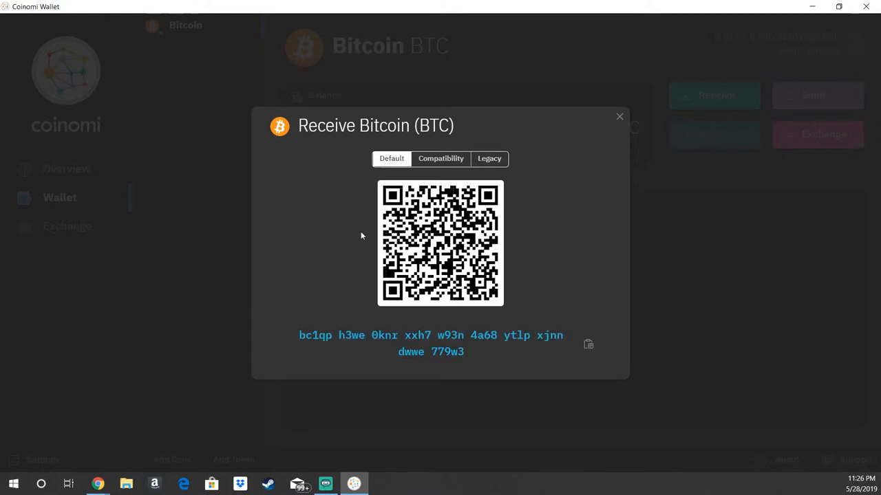
mouse_move(441, 181)
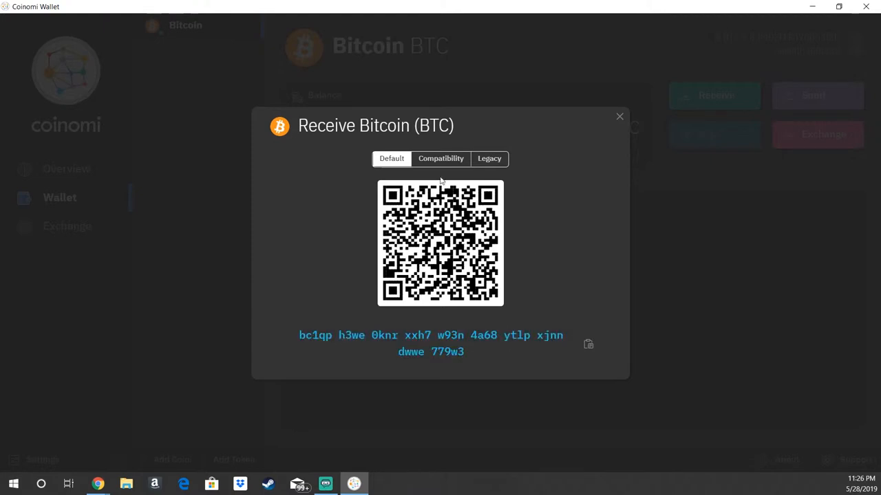
mouse_move(458, 248)
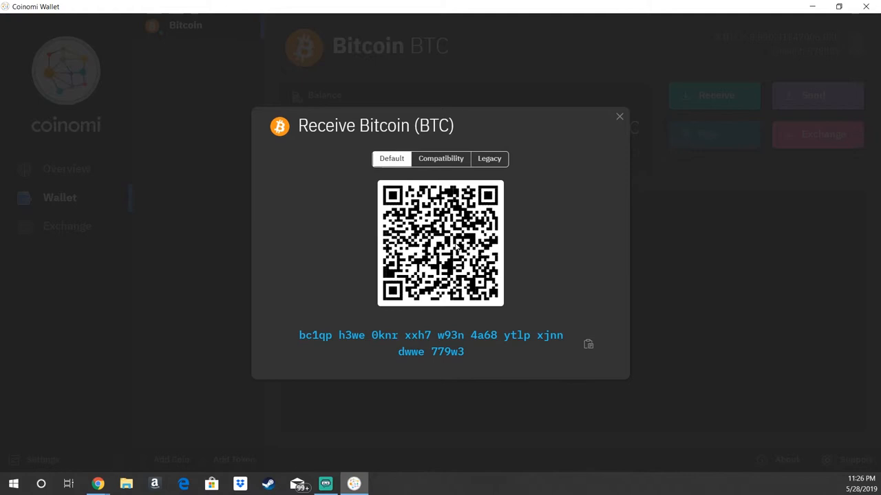
mouse_move(456, 248)
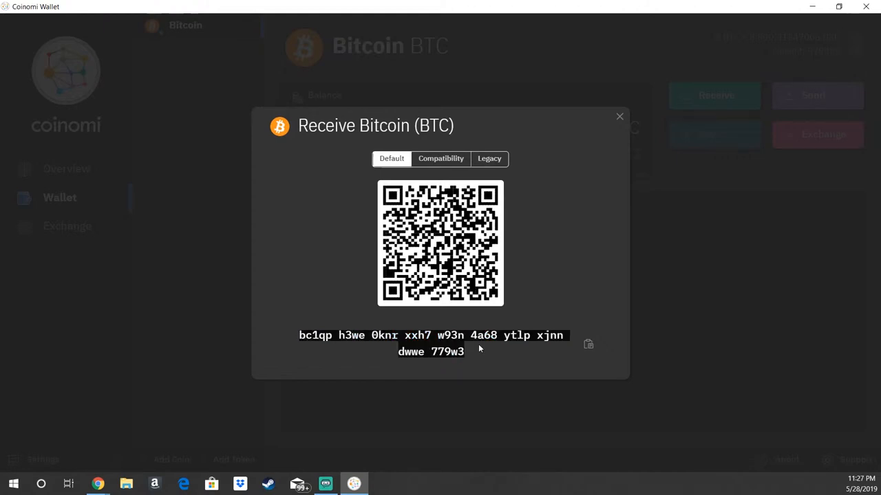
mouse_move(588, 344)
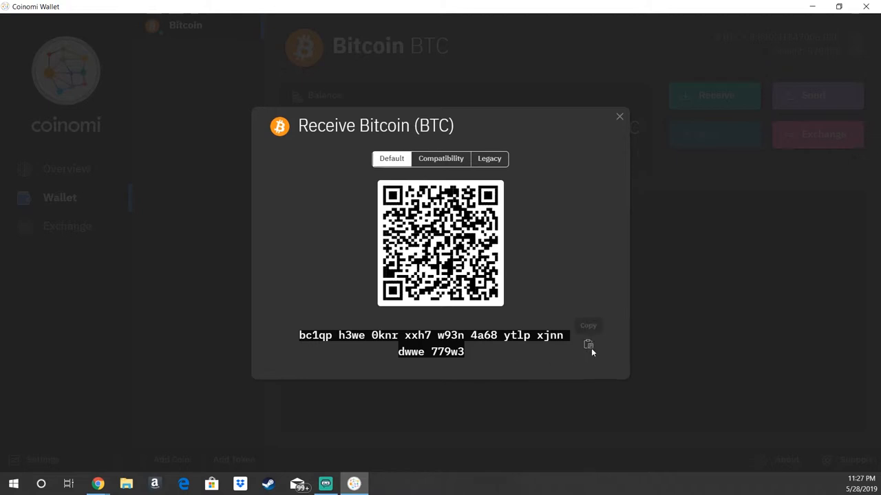
Step: Copy the receive address to the clipboard and close the Receive Bitcoin window
left_click(588, 345)
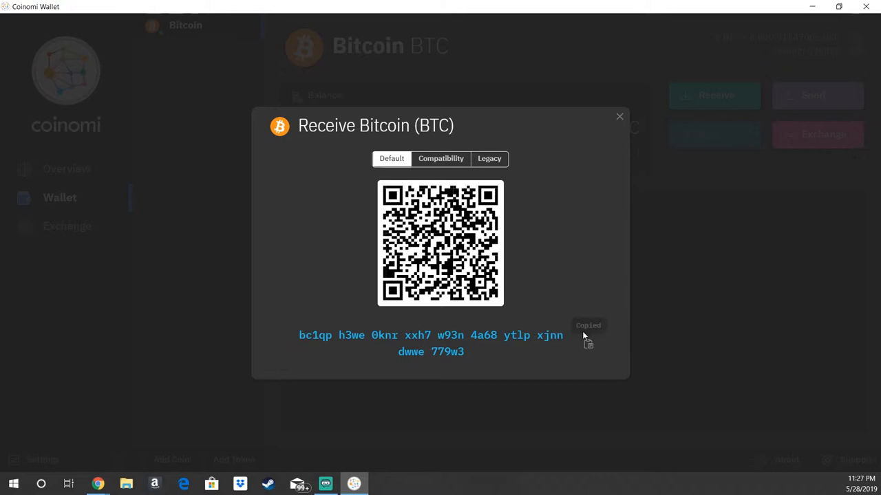
mouse_move(582, 302)
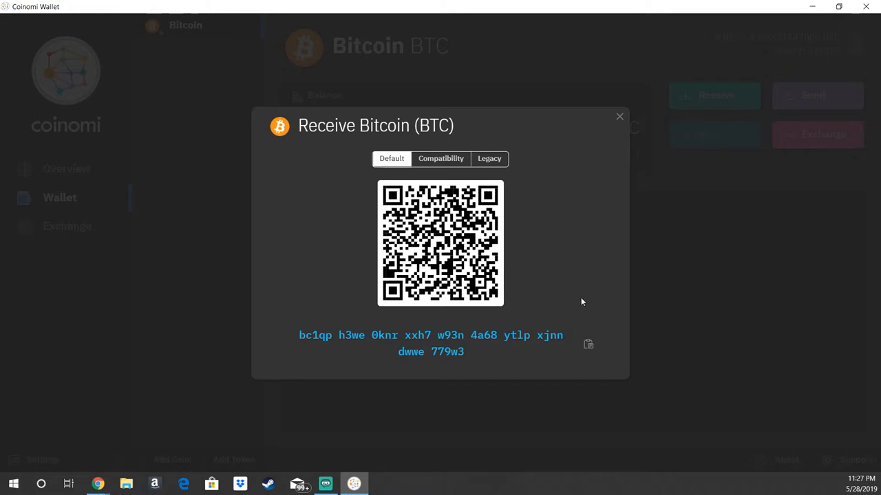
mouse_move(586, 300)
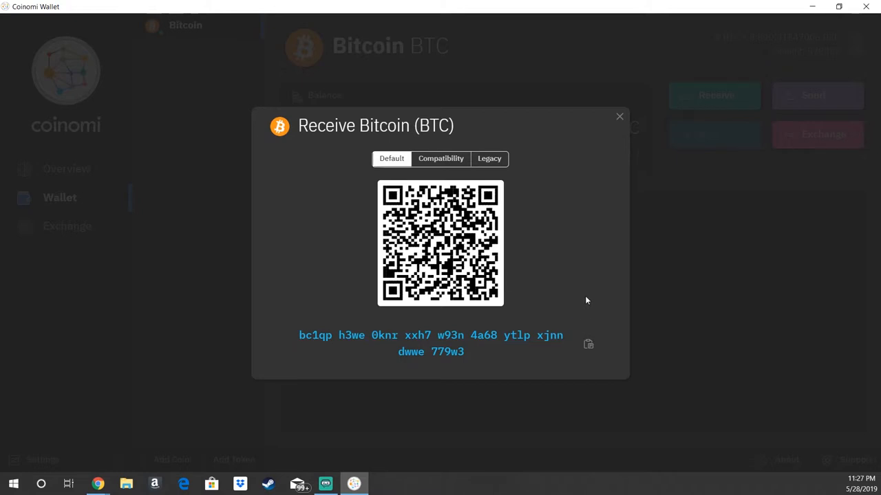
mouse_move(600, 279)
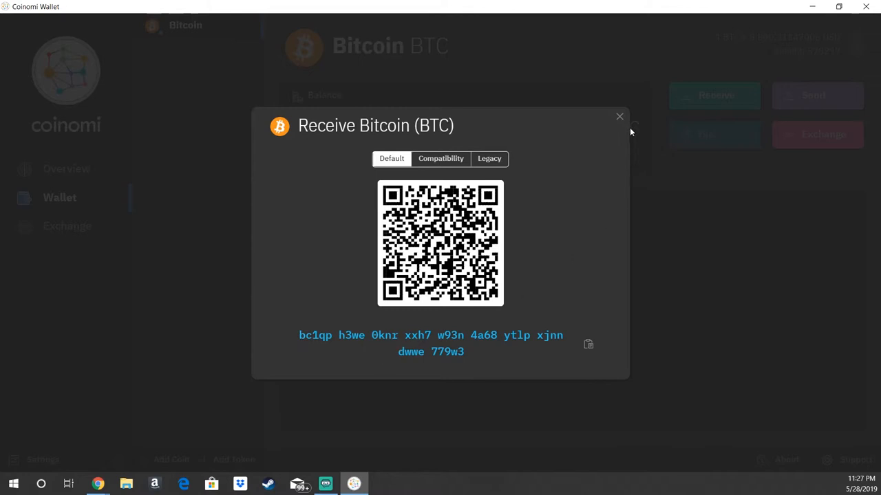
mouse_move(612, 124)
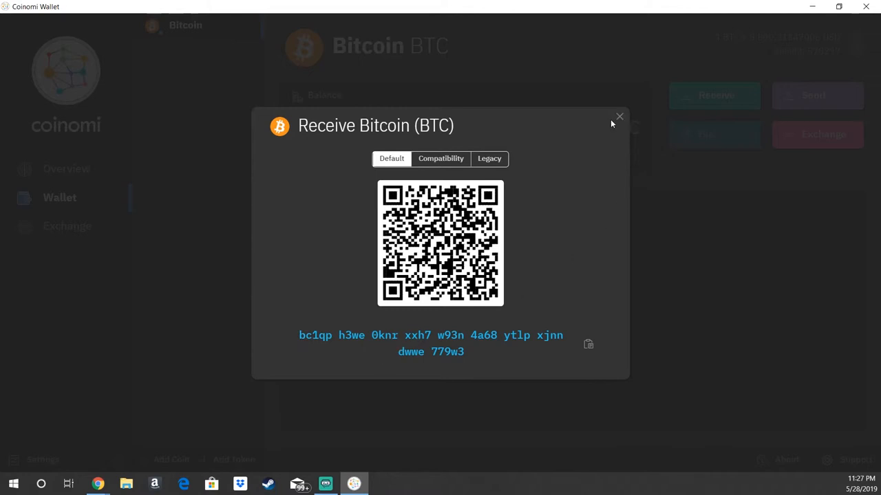
mouse_move(394, 318)
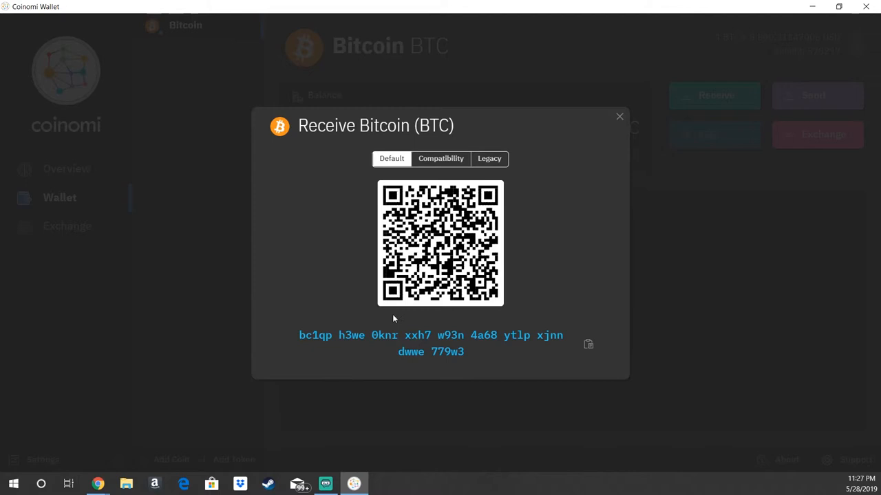
mouse_move(465, 126)
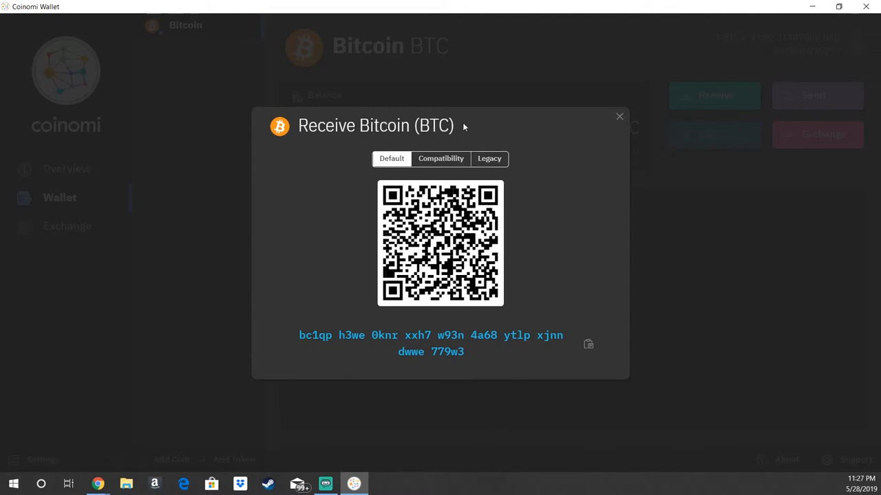
mouse_move(618, 120)
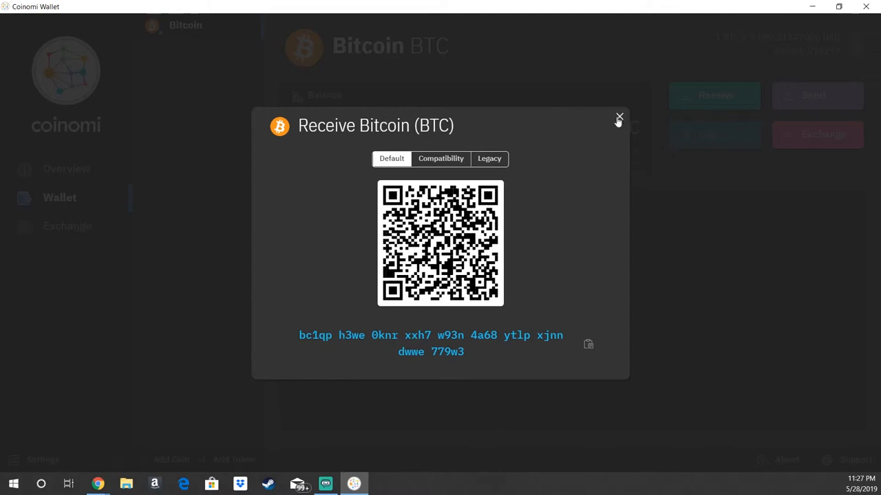
left_click(619, 117)
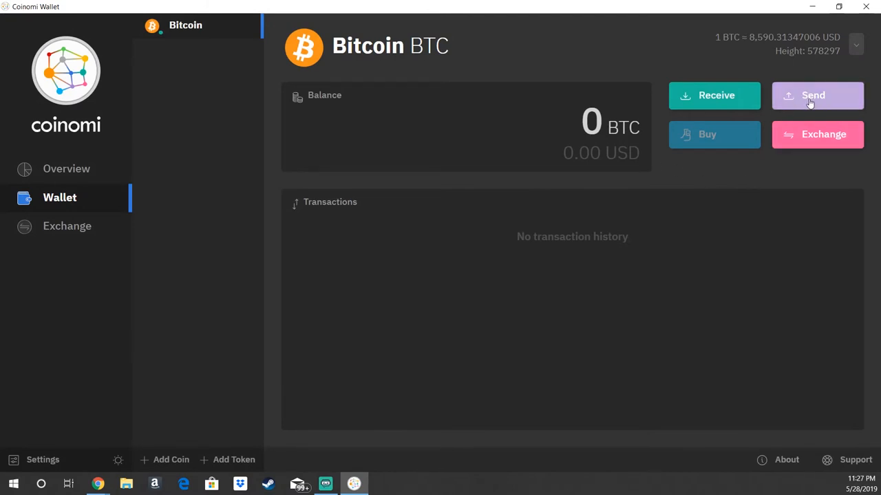
Step: Open the Send Bitcoin (BTC) form with empty recipient and zero amount
left_click(818, 95)
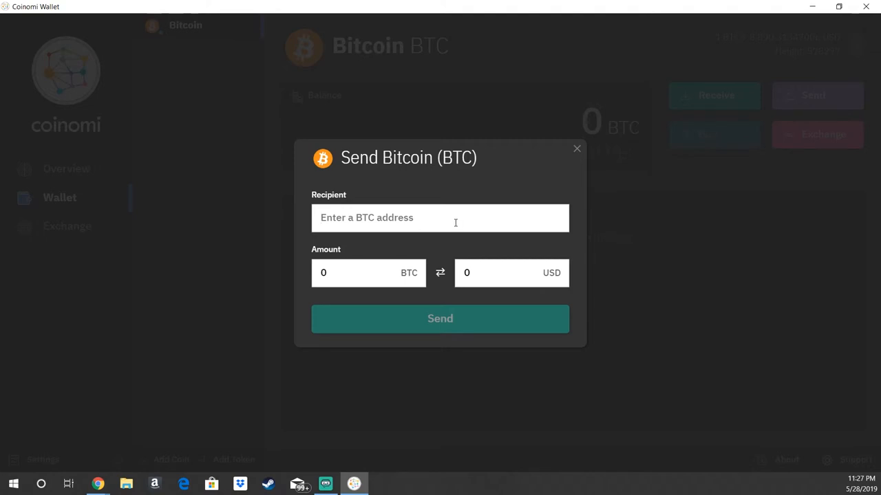
Step: Enter the copied bc1q address as recipient and 1 BTC amount, correcting the address's leading character
type("c1qph3we0knrxxh7w93n4a68ytlpxjnndwwe779w3")
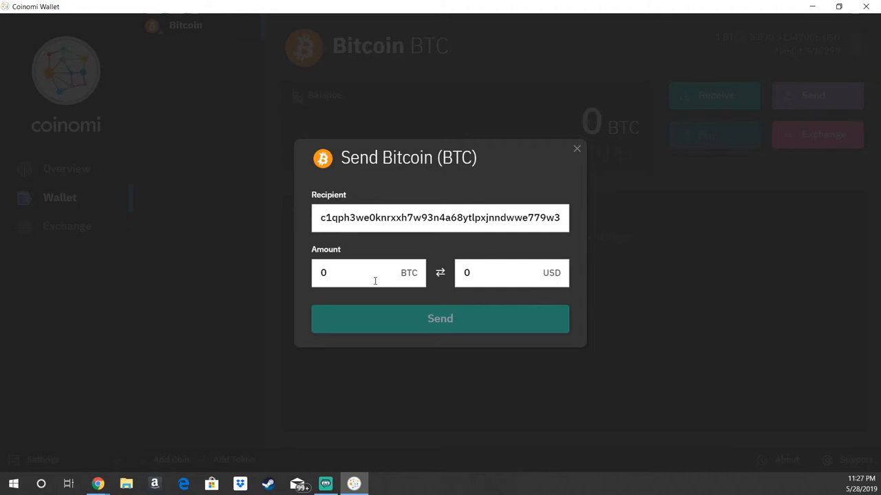
type("01")
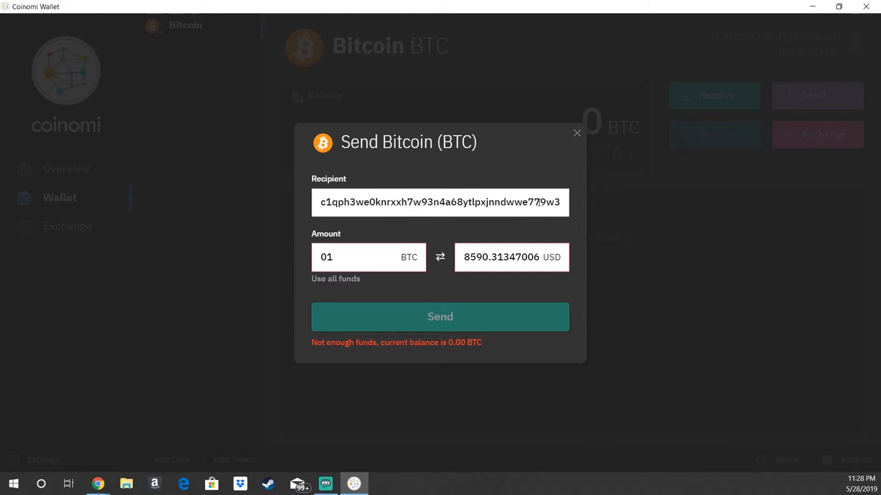
double_click(547, 202)
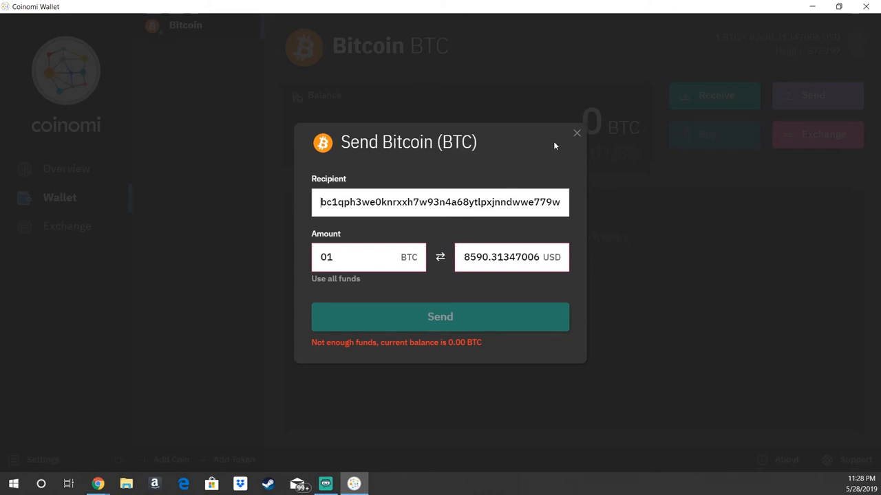
Step: Close the Send Bitcoin form, returning to the 0 BTC wallet page
left_click(576, 132)
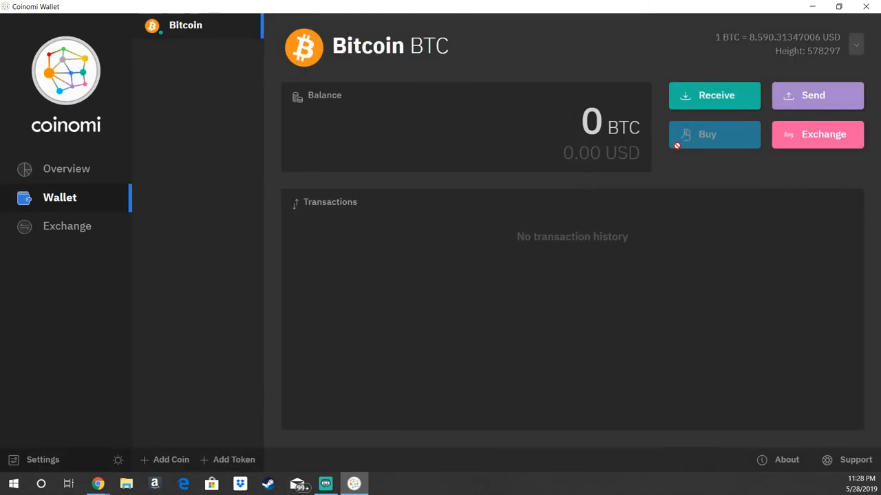
mouse_move(740, 58)
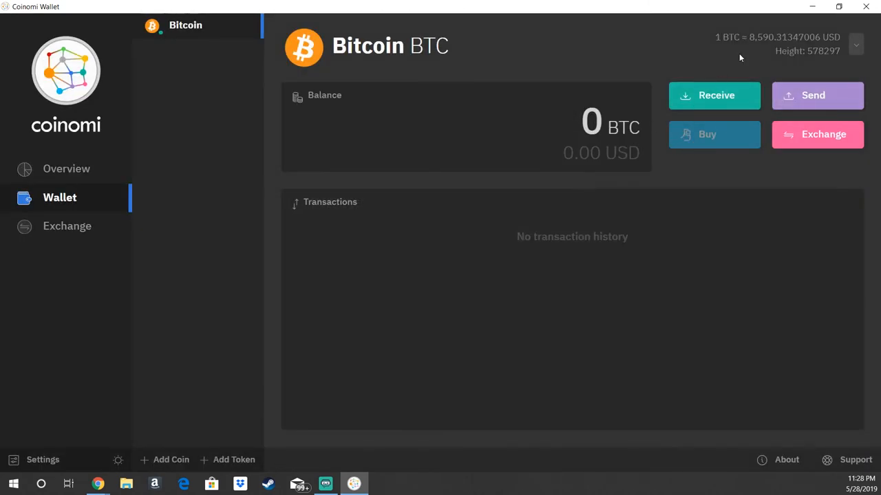
mouse_move(723, 64)
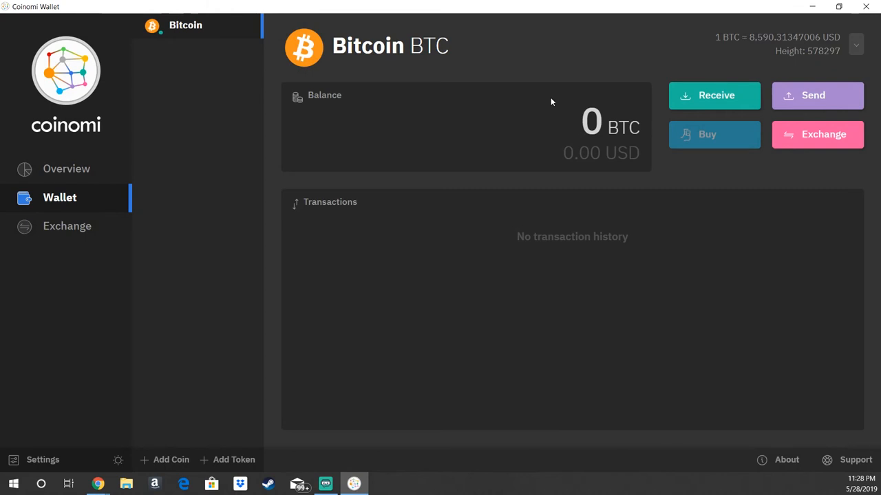
mouse_move(576, 220)
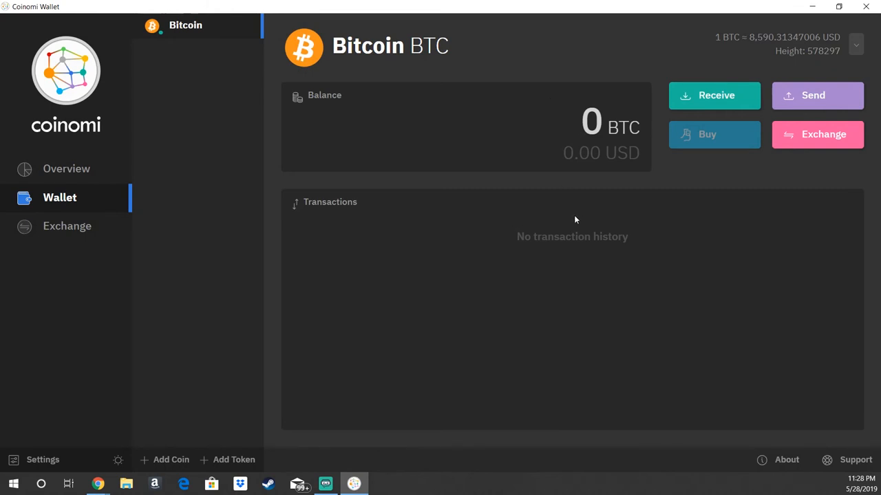
mouse_move(578, 202)
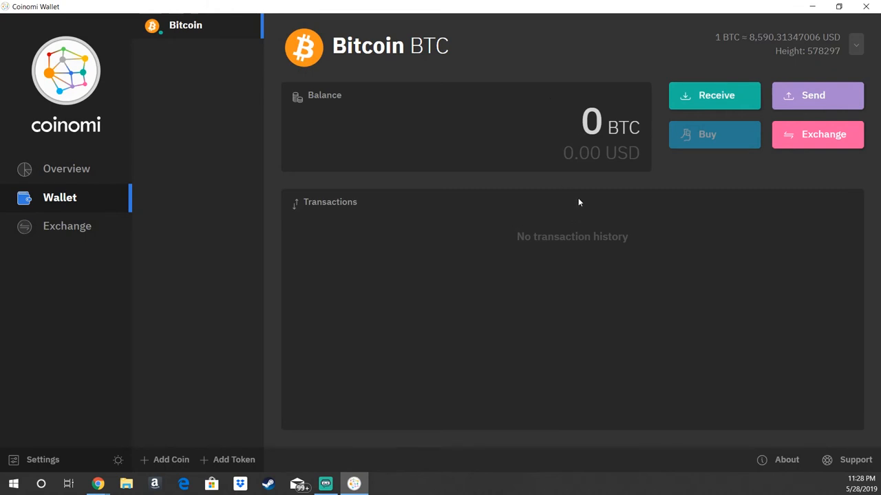
mouse_move(570, 221)
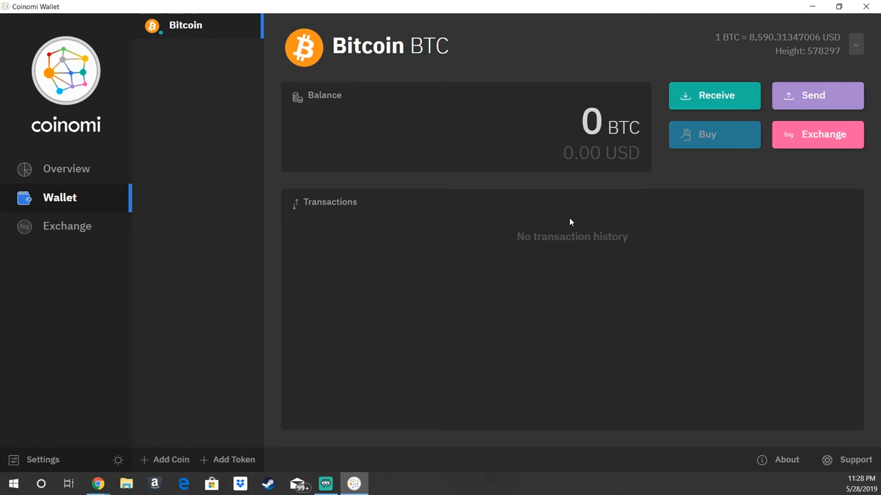
mouse_move(573, 228)
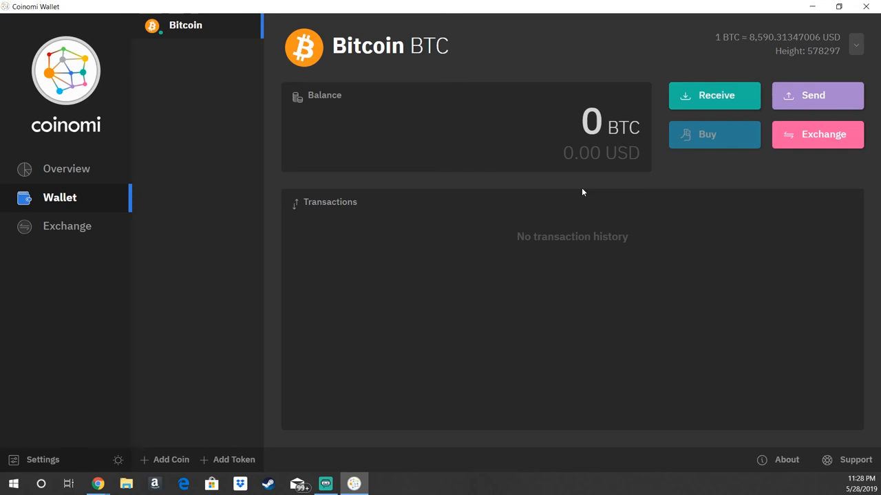
mouse_move(584, 207)
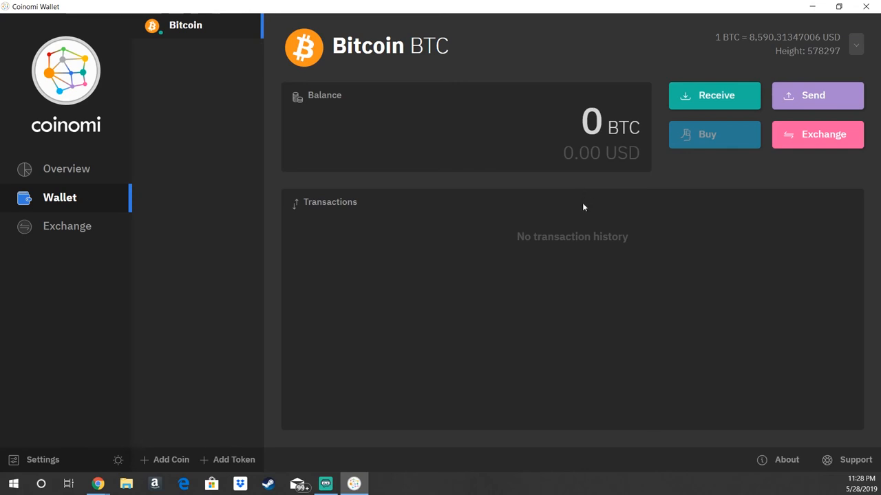
mouse_move(579, 199)
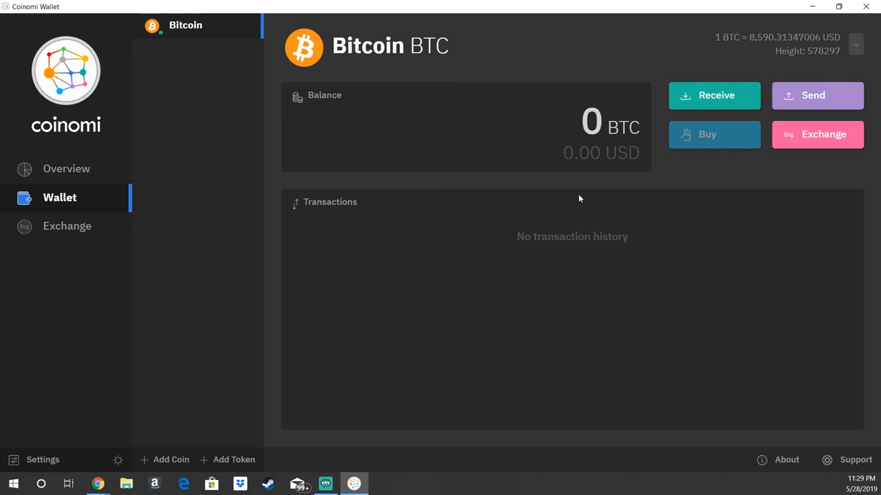
mouse_move(569, 186)
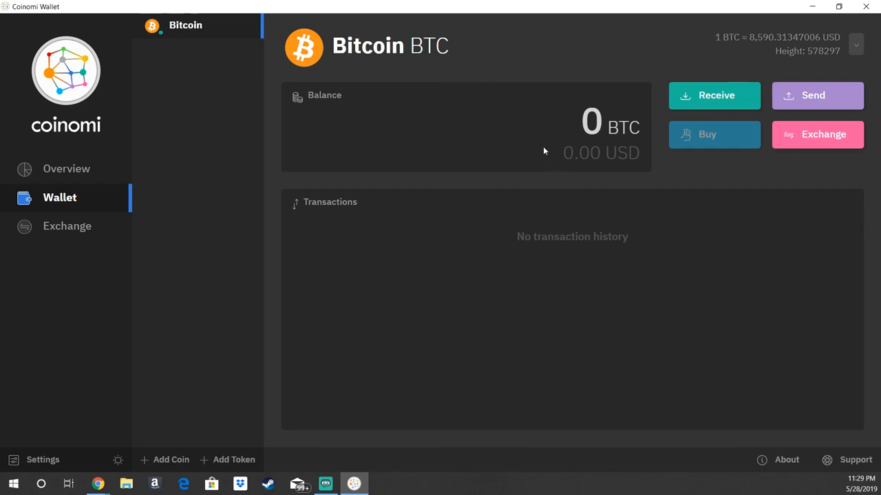
mouse_move(553, 161)
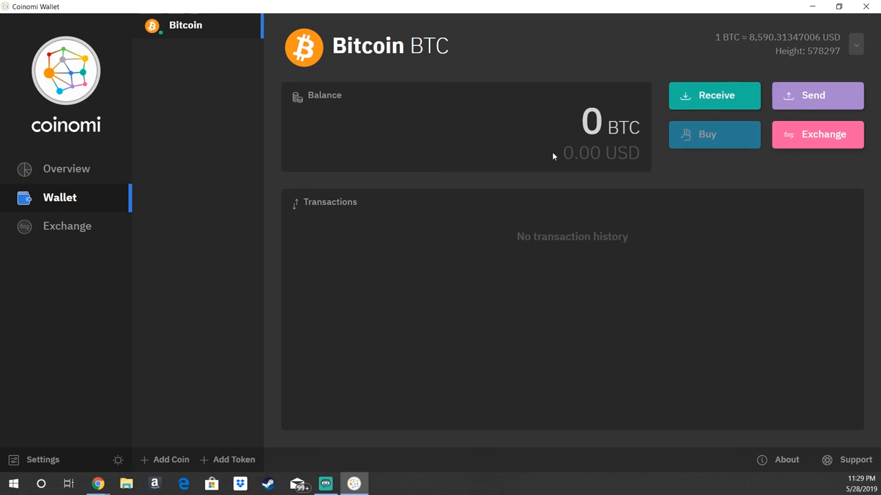
mouse_move(556, 153)
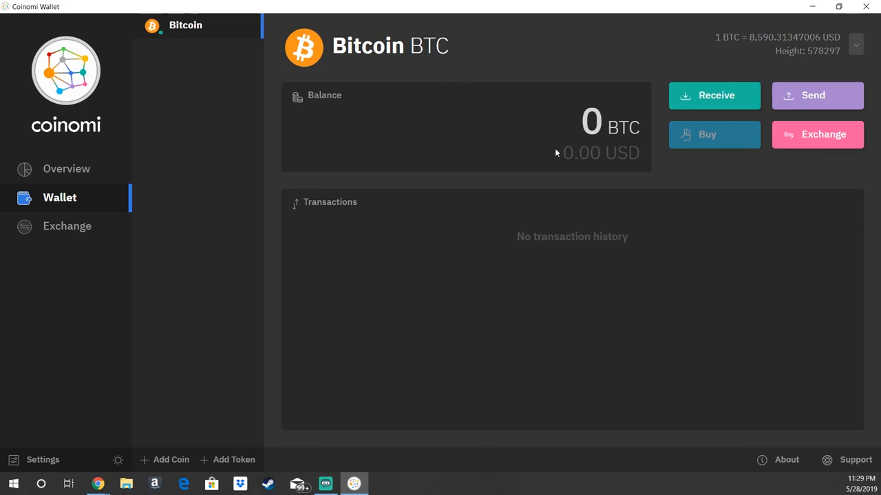